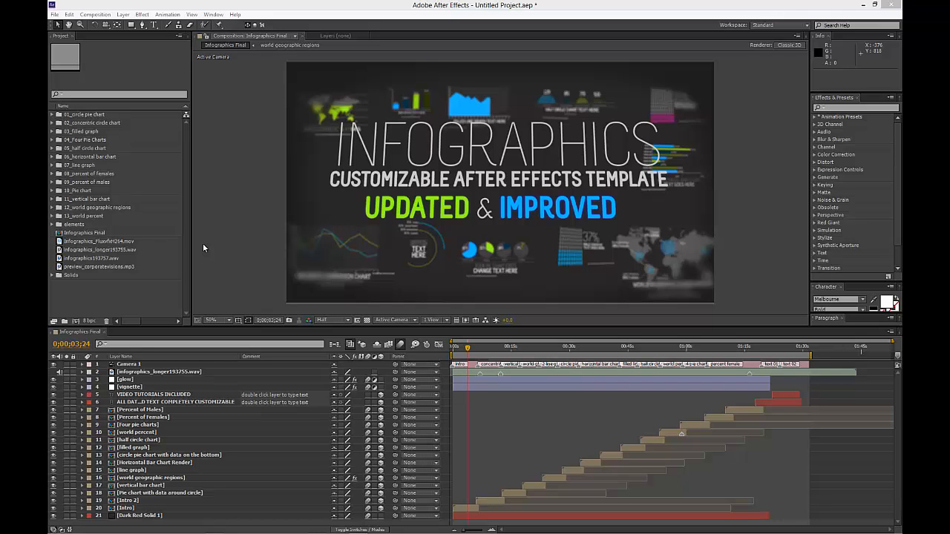
pyautogui.moveTo(156, 137)
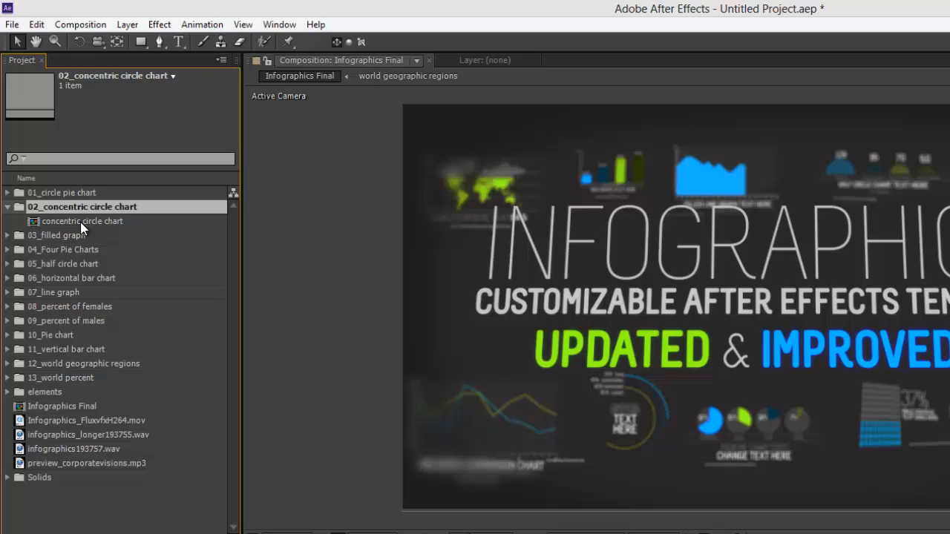
# Open the concentric circle chart composition from the Project panel.
pyautogui.click(82, 221)
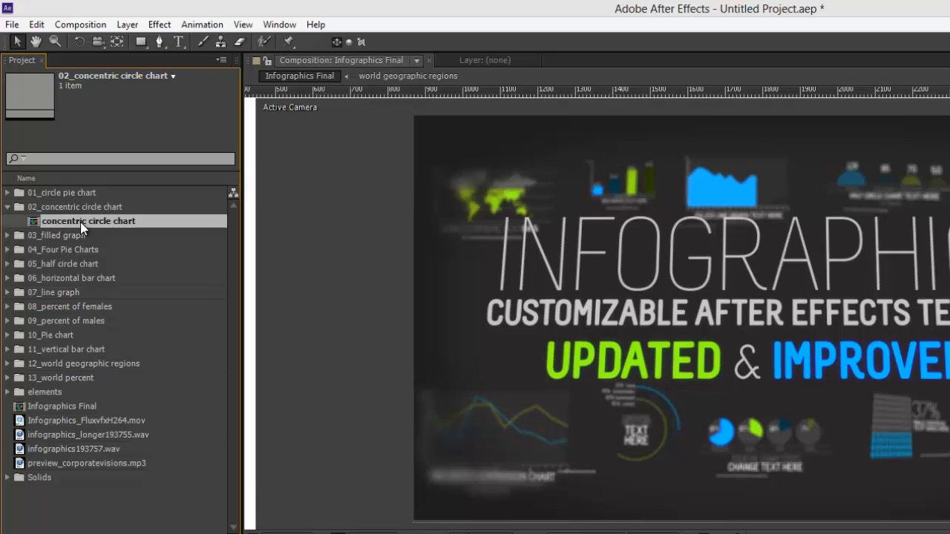
pyautogui.doubleClick(88, 220)
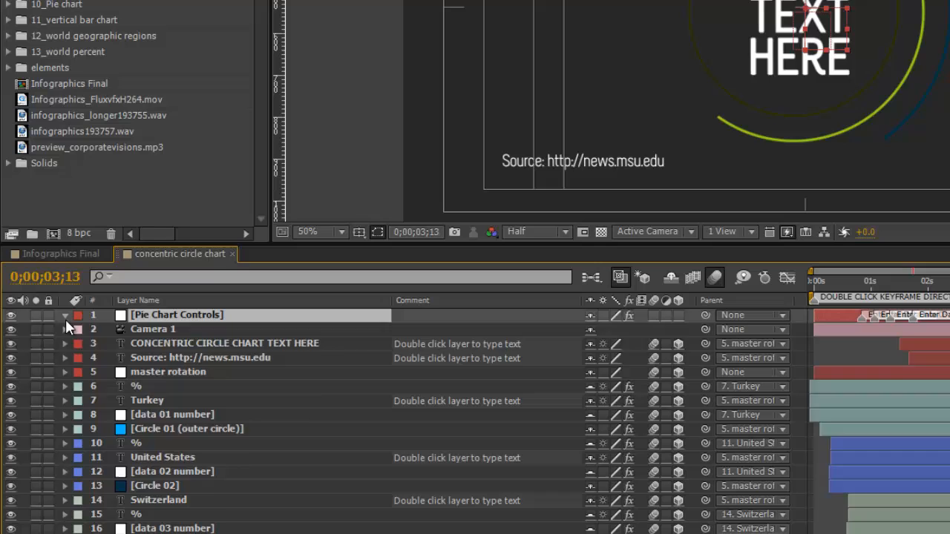
# Select the Pie Chart Controls layer to show its color, thickness, data and text-size effects.
pyautogui.click(64, 314)
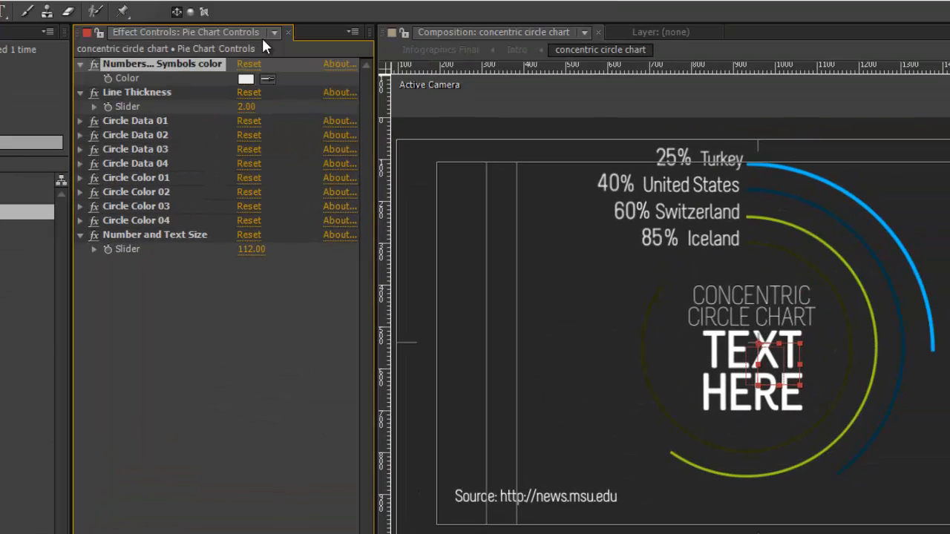
pyautogui.moveTo(332, 383)
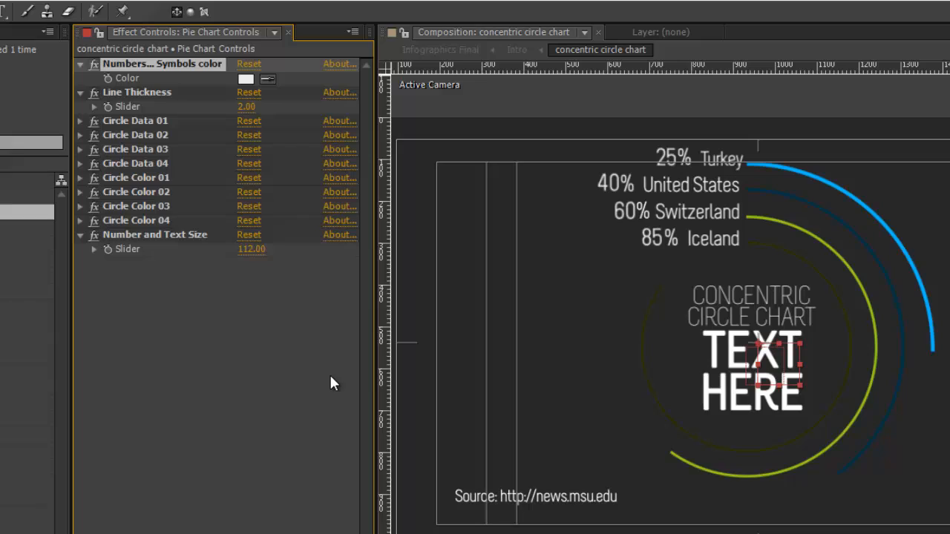
pyautogui.moveTo(677, 188)
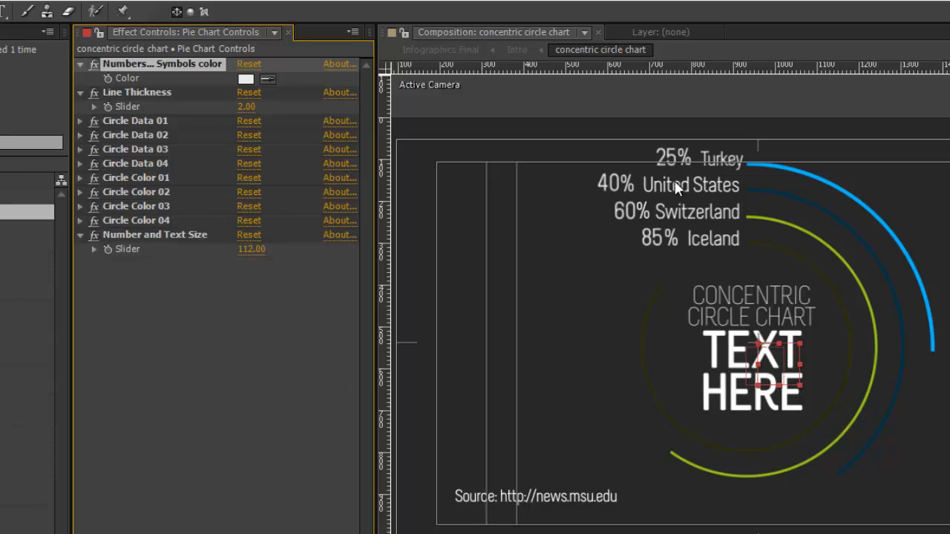
pyautogui.moveTo(152, 278)
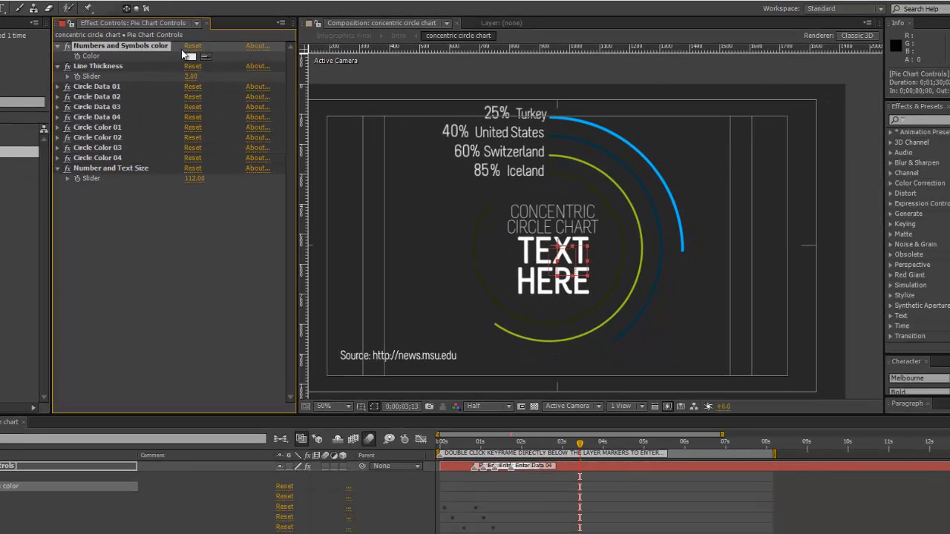
# Set the Numbers and Symbols color swatch to red.
pyautogui.click(191, 56)
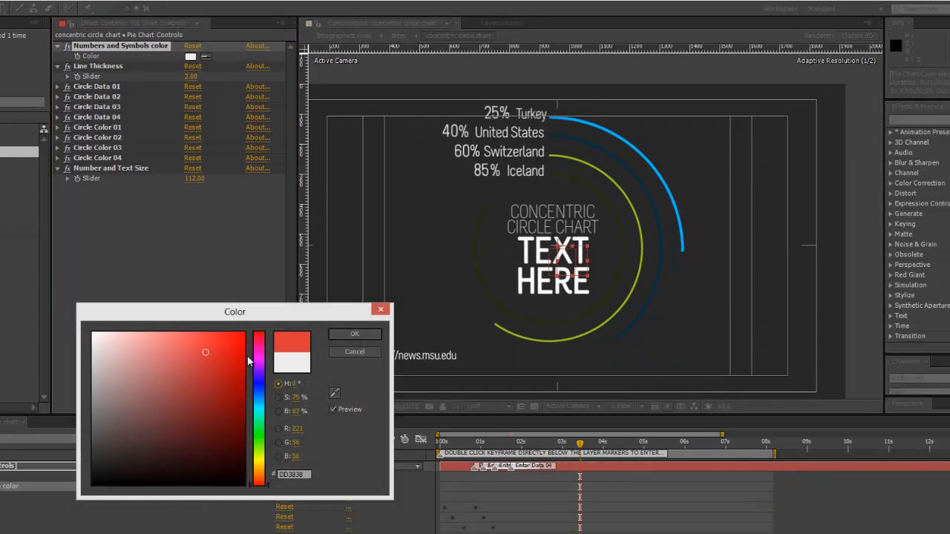
pyautogui.click(354, 334)
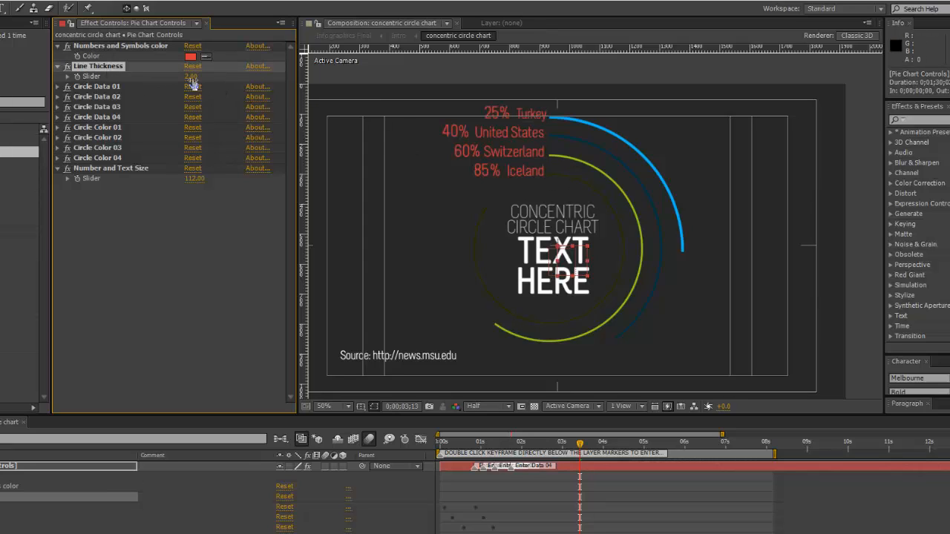
# Raise Line Thickness to 4.00 and expand Circle Data 01 and the layer's Effects.
pyautogui.moveTo(191, 75); pyautogui.dragTo(204, 76)
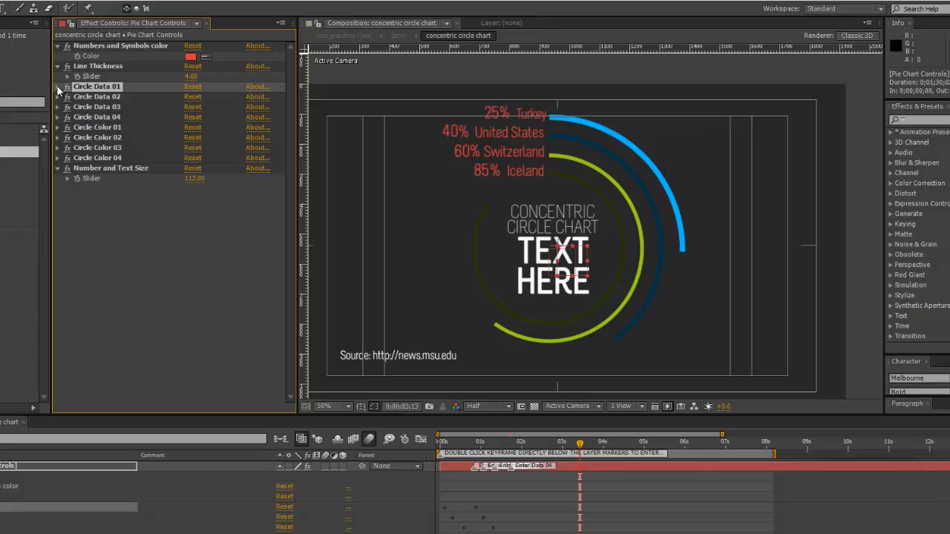
pyautogui.click(68, 86)
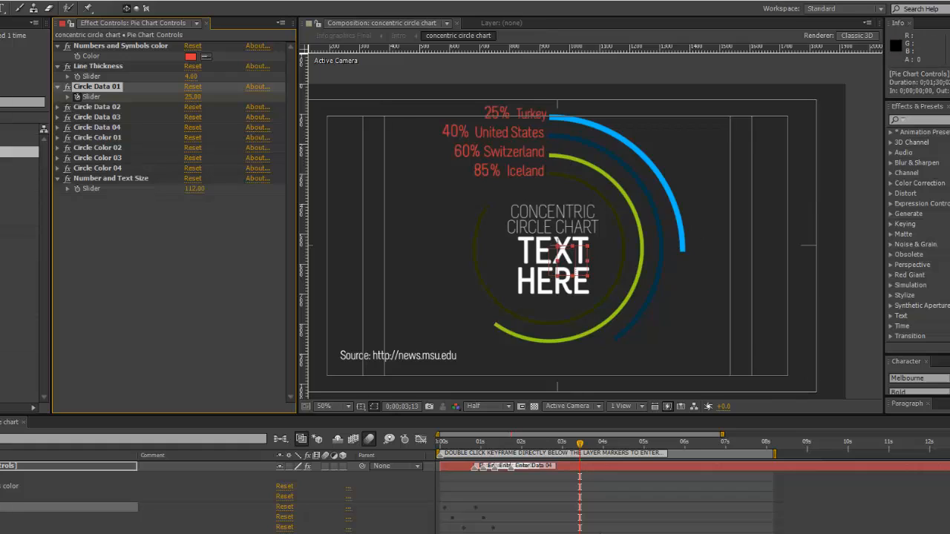
pyautogui.click(475, 442)
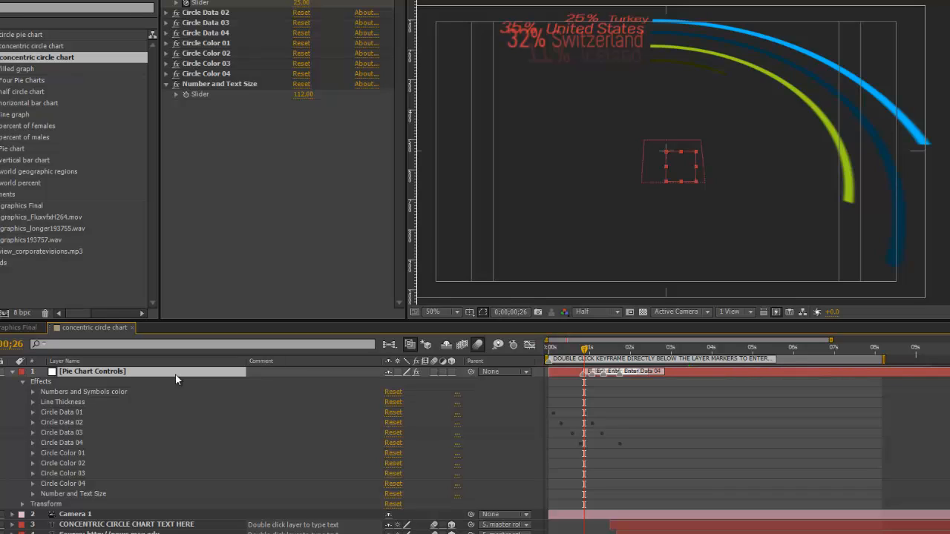
pyautogui.moveTo(108, 376)
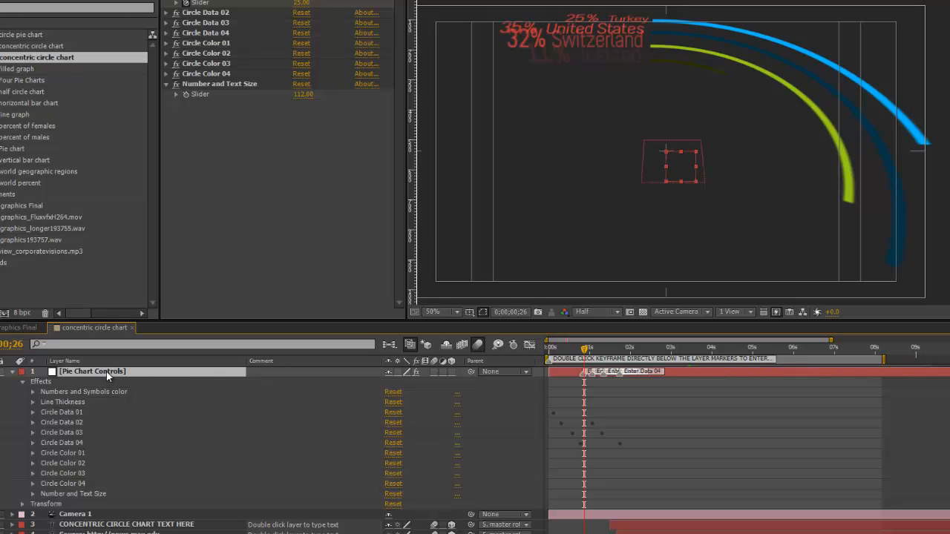
# Show only the keyframed Circle Data sliders (25.00, 35.10, 31.65, 10.62).
pyautogui.press('u')
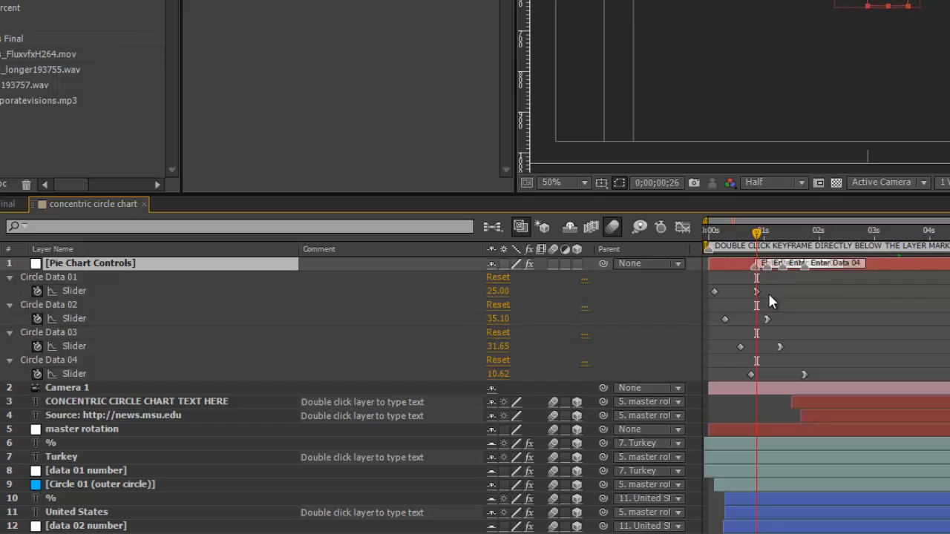
pyautogui.moveTo(723, 391)
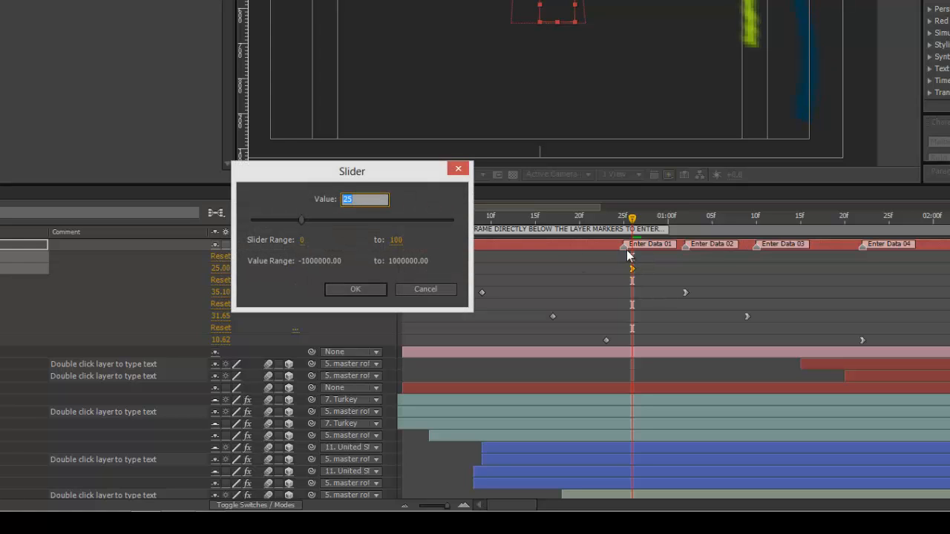
pyautogui.moveTo(331, 227)
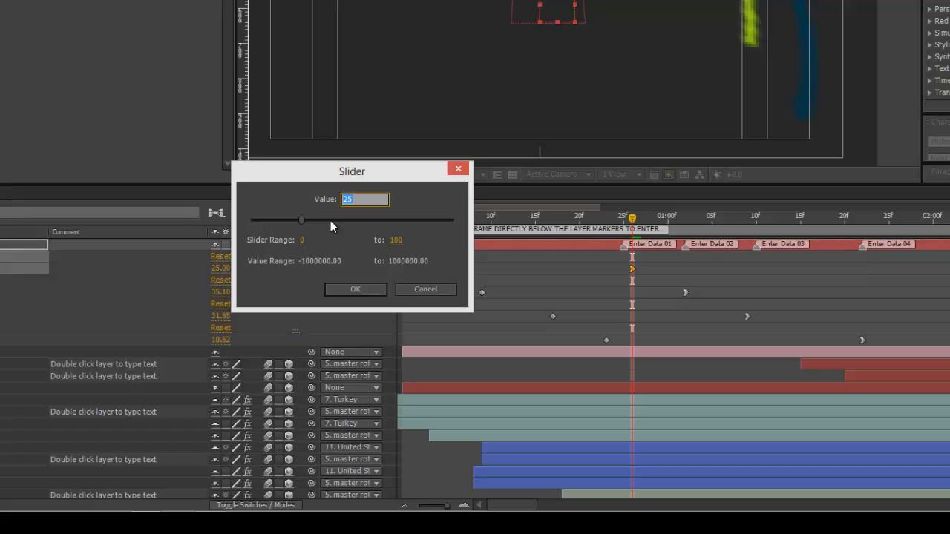
# Change the Circle Data keyframe values, confirming the first value and 85 for circle four.
pyautogui.moveTo(300, 220); pyautogui.dragTo(355, 220)
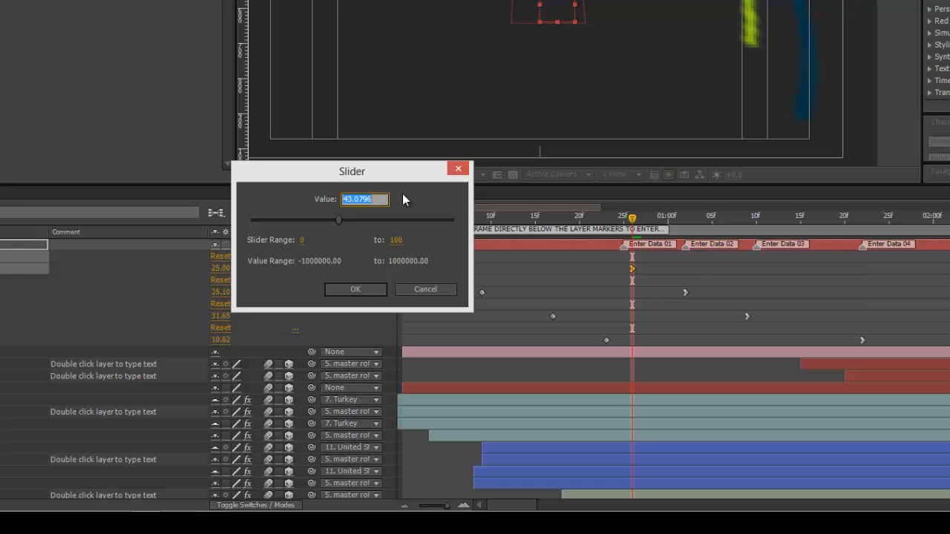
pyautogui.click(355, 289)
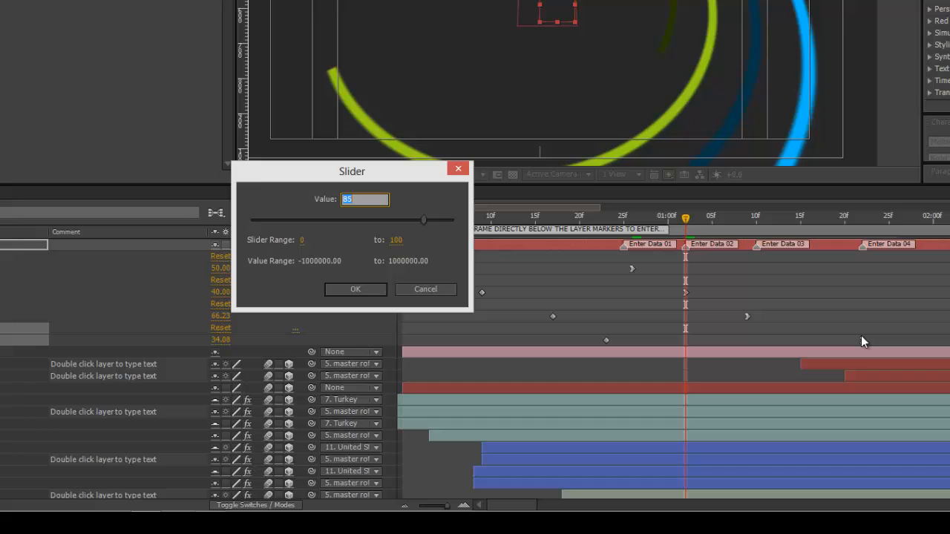
pyautogui.click(354, 289)
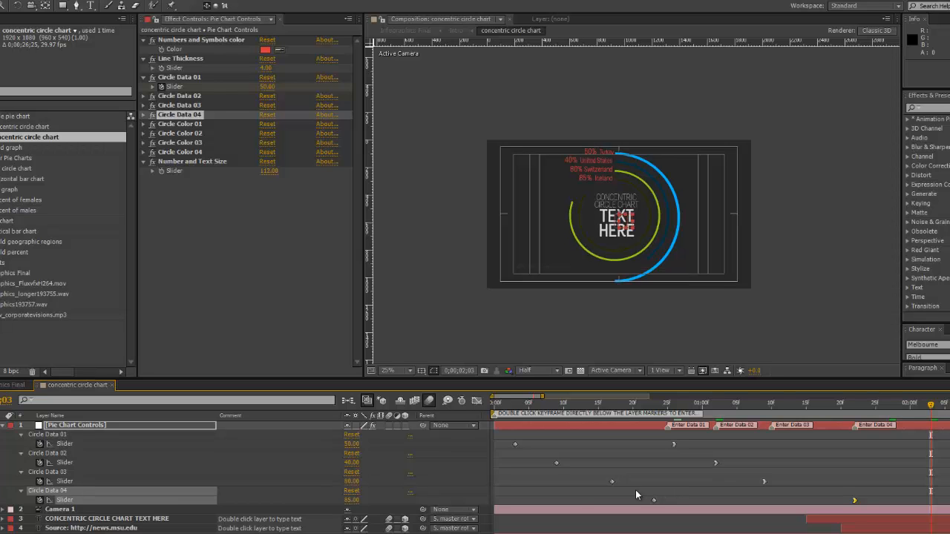
# Expand the Circle Color 01 and 02 controls and make the second circle gold.
pyautogui.click(180, 124)
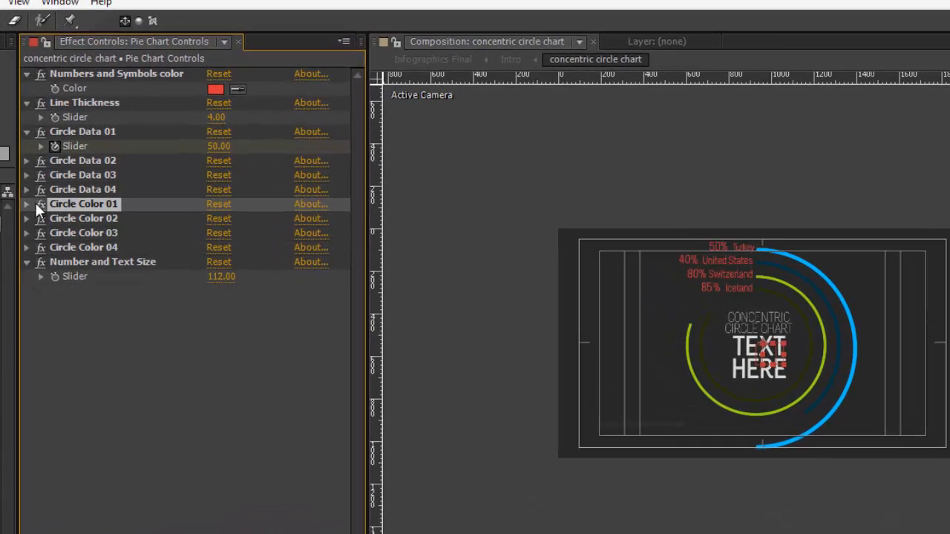
pyautogui.click(27, 204)
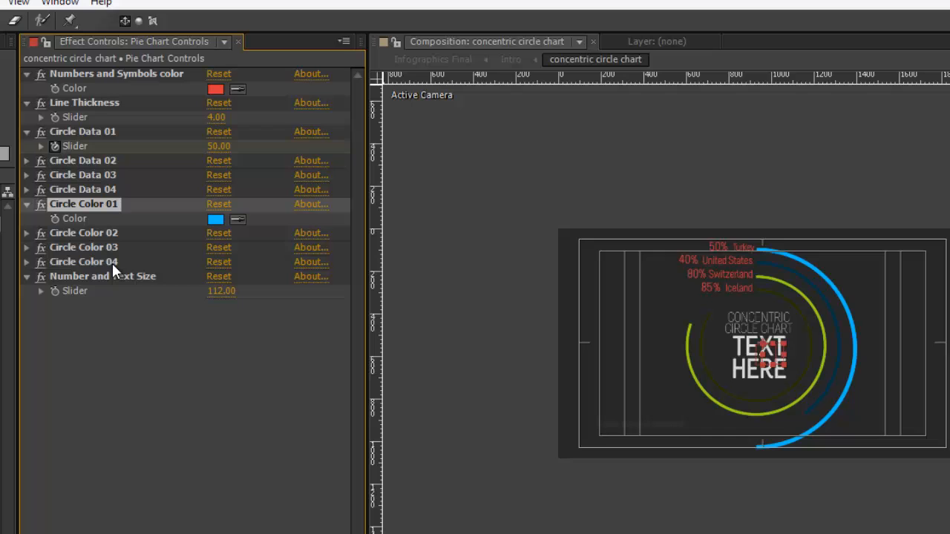
pyautogui.click(26, 233)
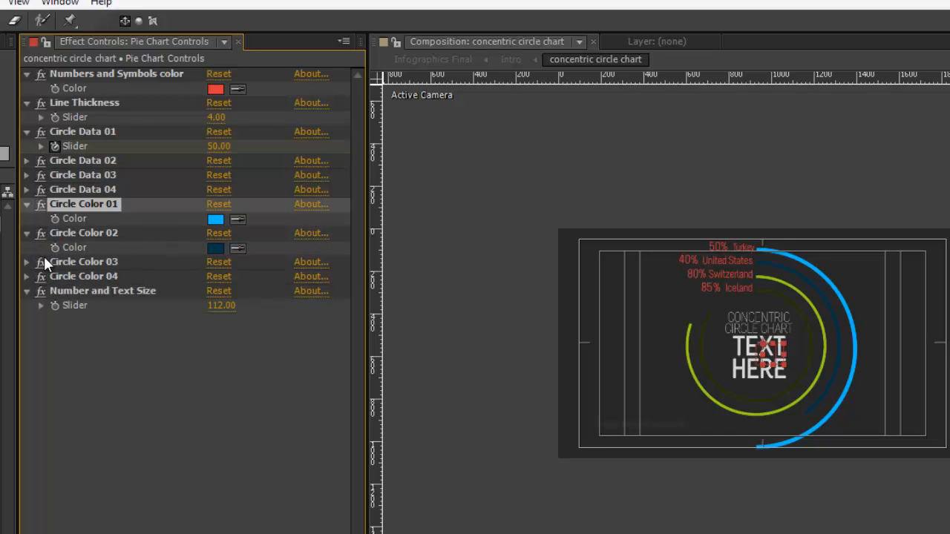
pyautogui.click(216, 218)
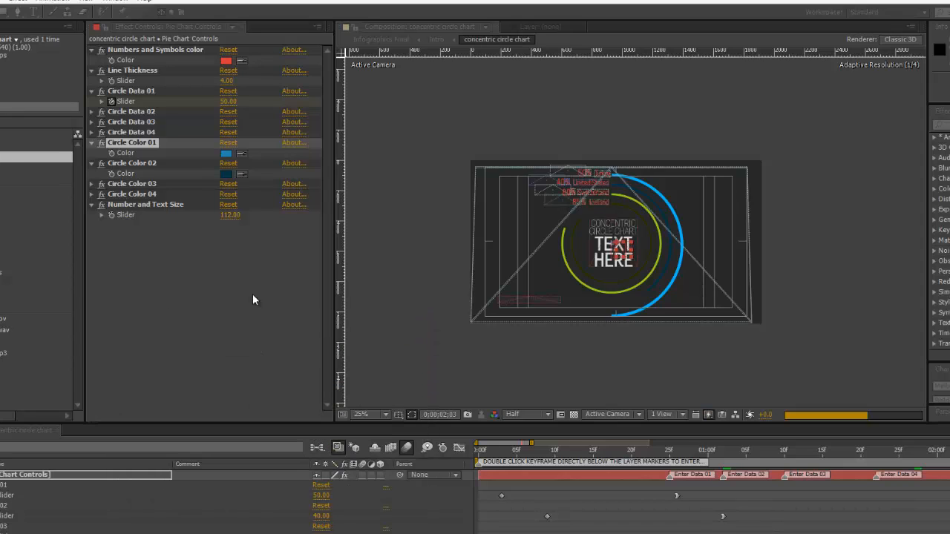
pyautogui.click(132, 163)
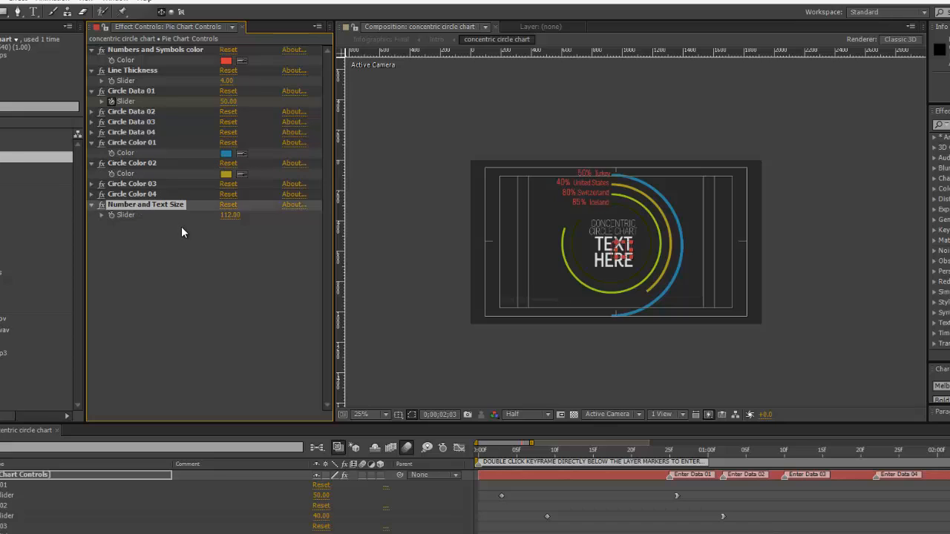
pyautogui.moveTo(138, 214)
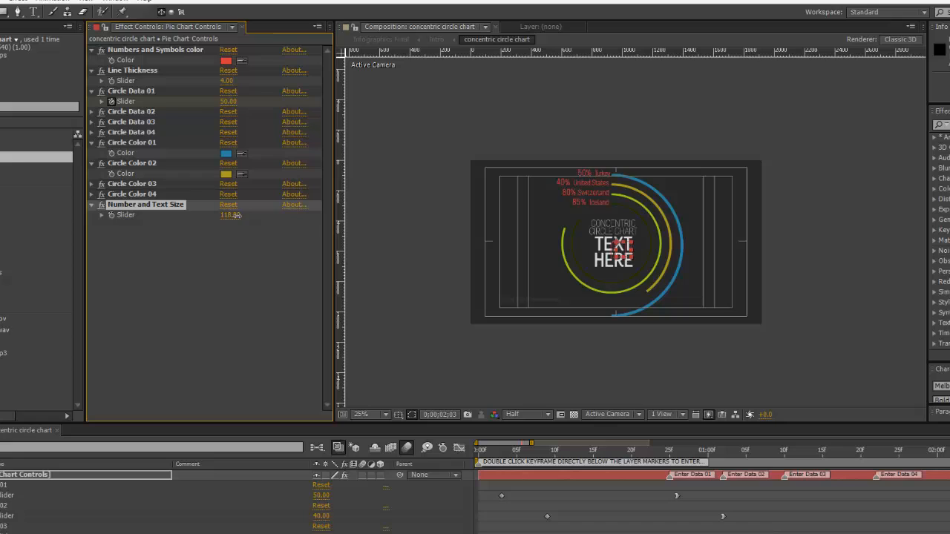
# Scrub Number and Text Size from 112 up to 137.
pyautogui.moveTo(230, 215); pyautogui.dragTo(249, 215)
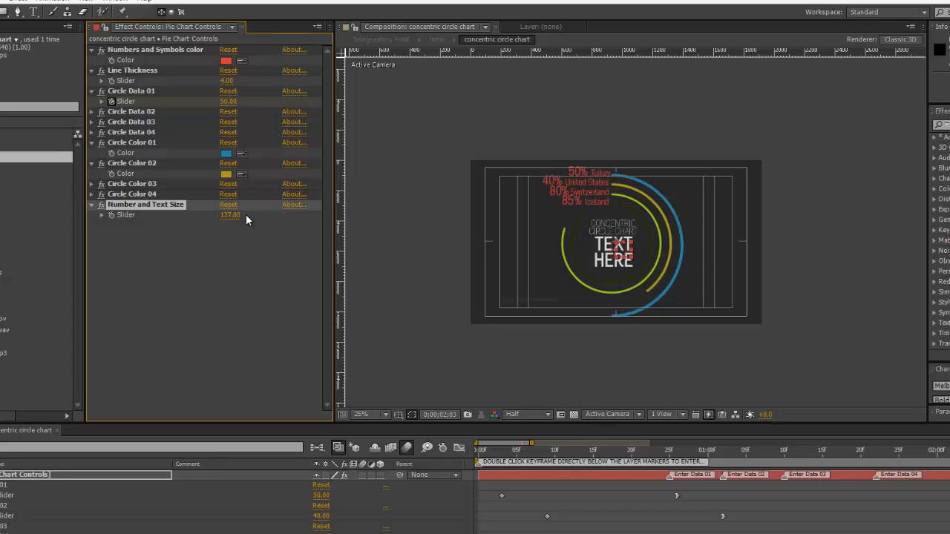
pyautogui.moveTo(245, 215); pyautogui.dragTo(218, 215)
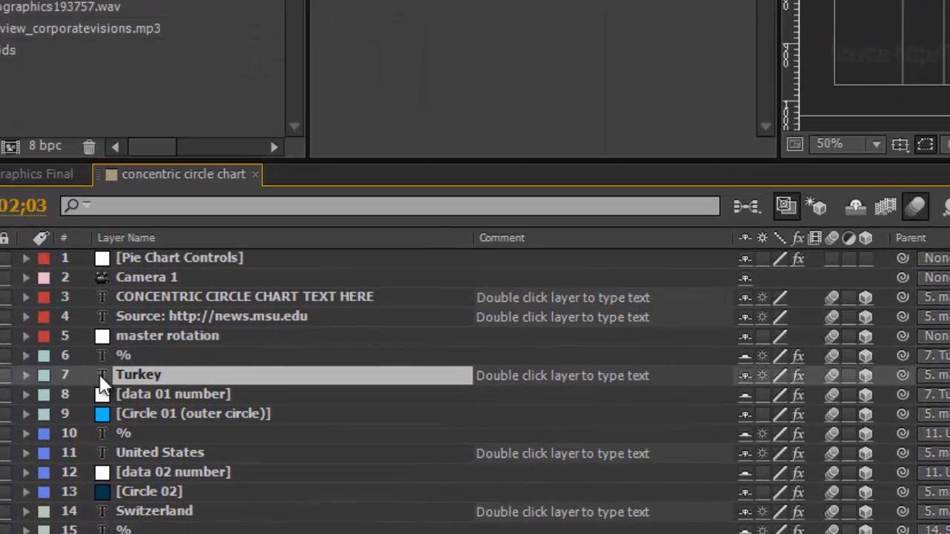
pyautogui.moveTo(138, 383)
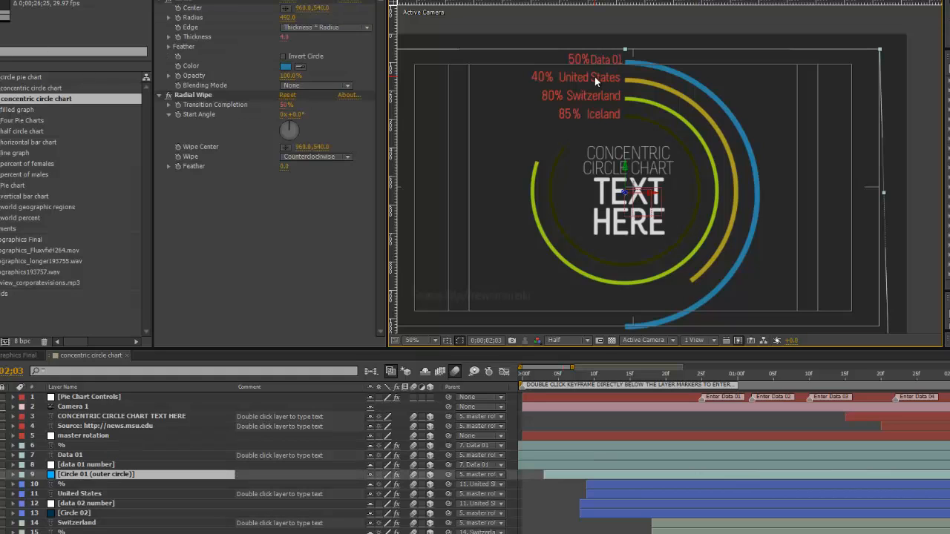
# Select the centre chart title text layer in the timeline.
pyautogui.click(79, 494)
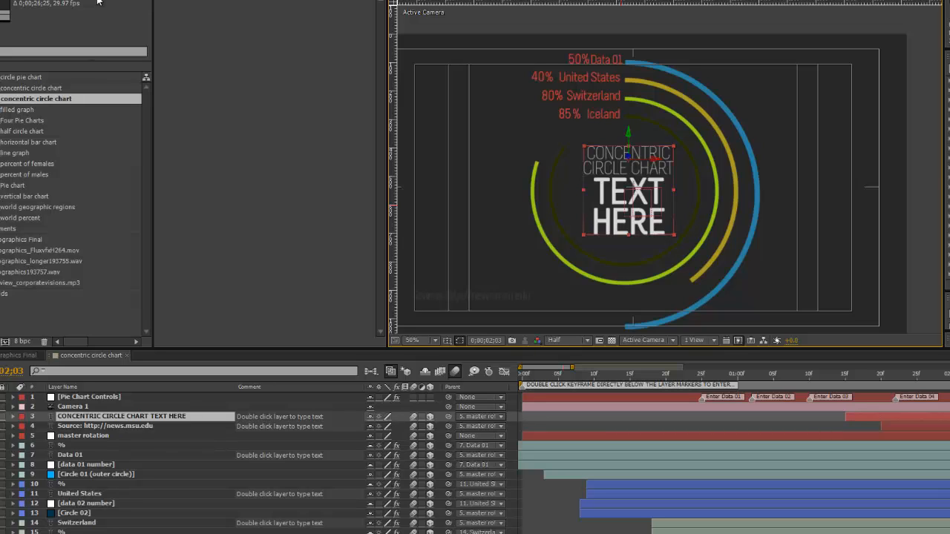
pyautogui.moveTo(615, 171)
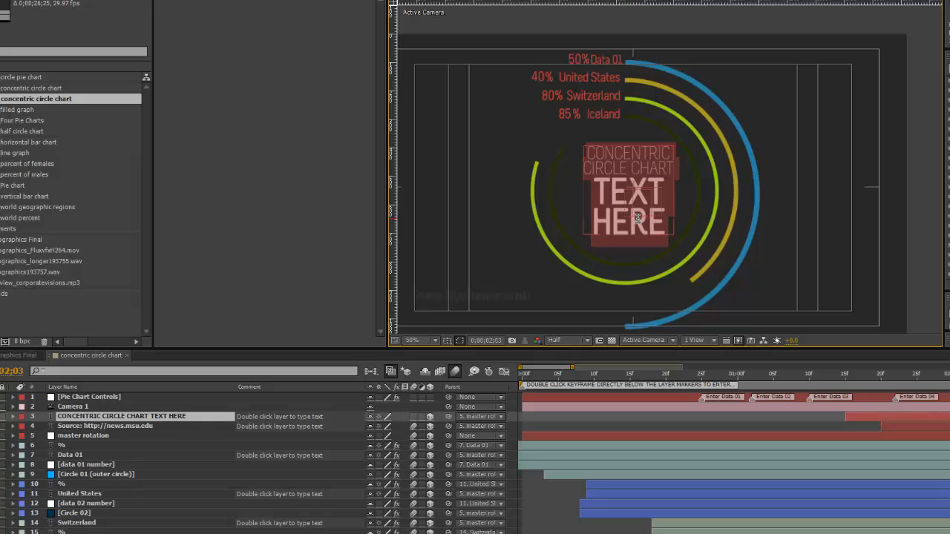
# Enter text editing on the centre title in the Composition viewer.
pyautogui.doubleClick(629, 193)
pyautogui.write('Our Chart Text')
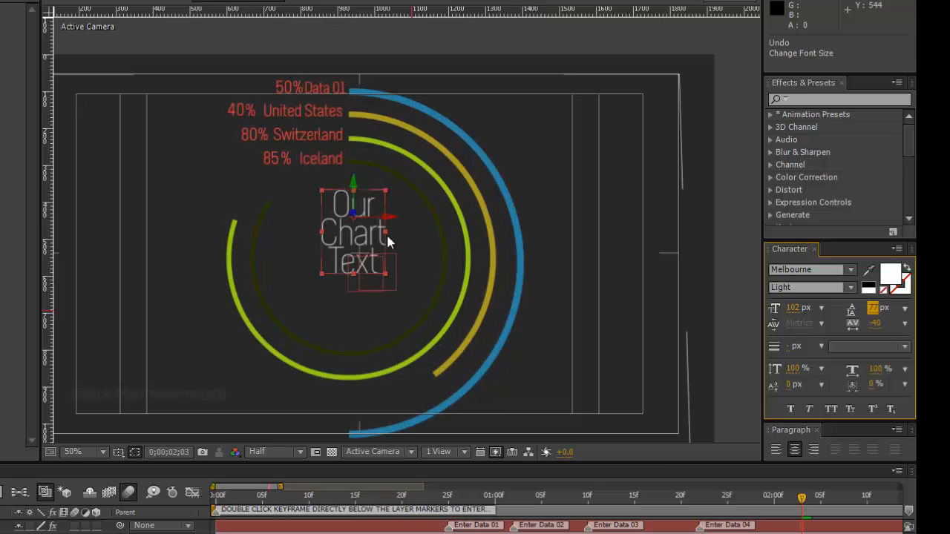
# Drag the three-line 'Our Chart Text' title down into place inside the rings.
pyautogui.moveTo(355, 230); pyautogui.dragTo(349, 249)
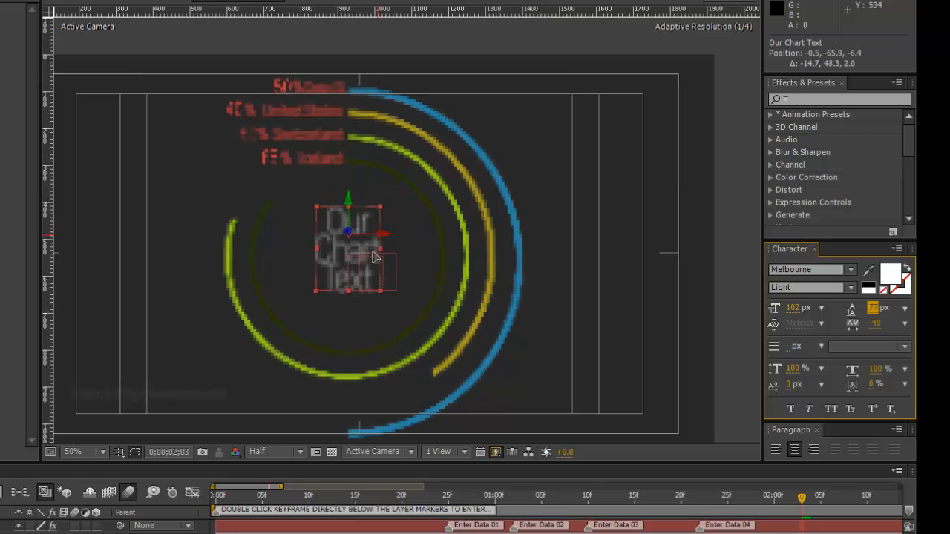